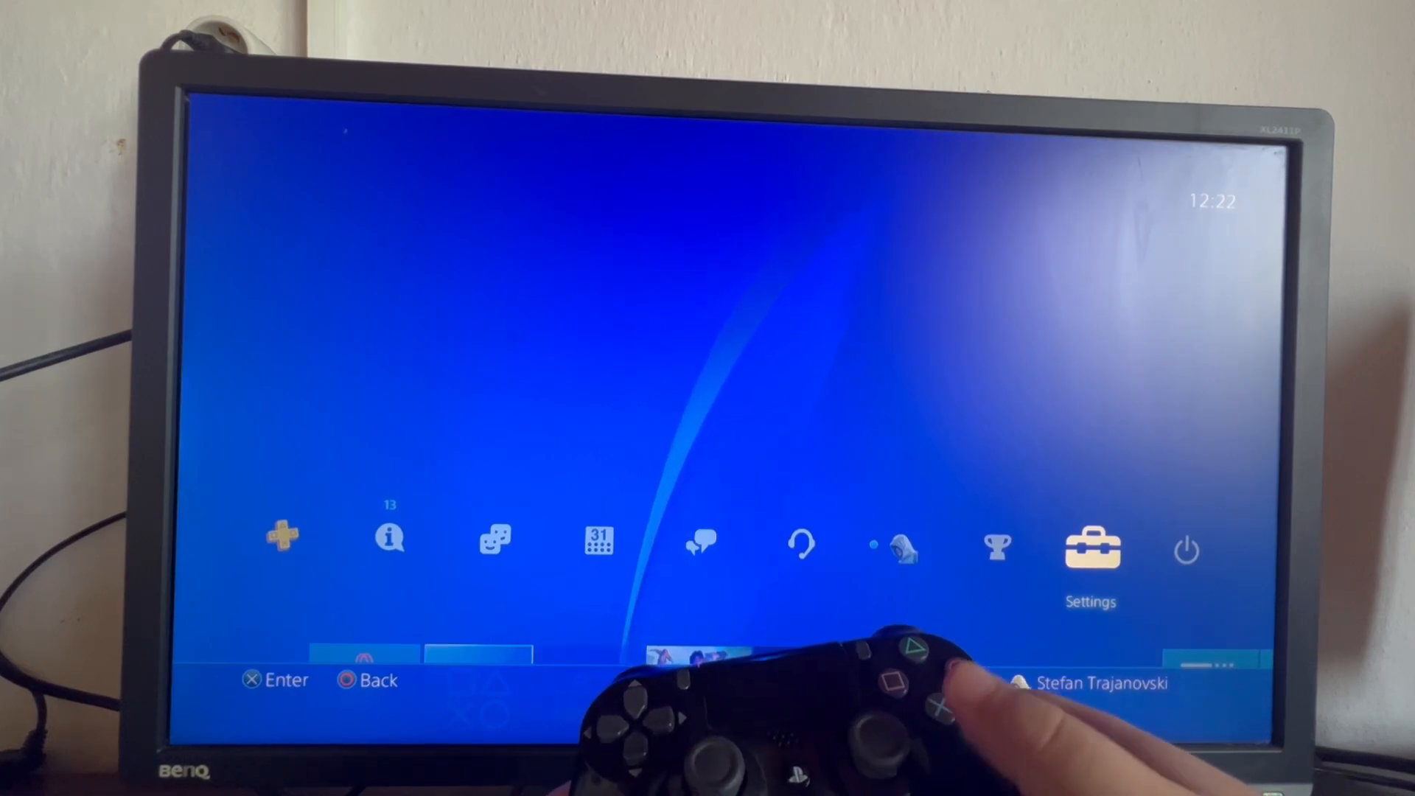
# Open Settings > Login Settings and highlight Login Passcode Management.
pyautogui.click(1090, 546)
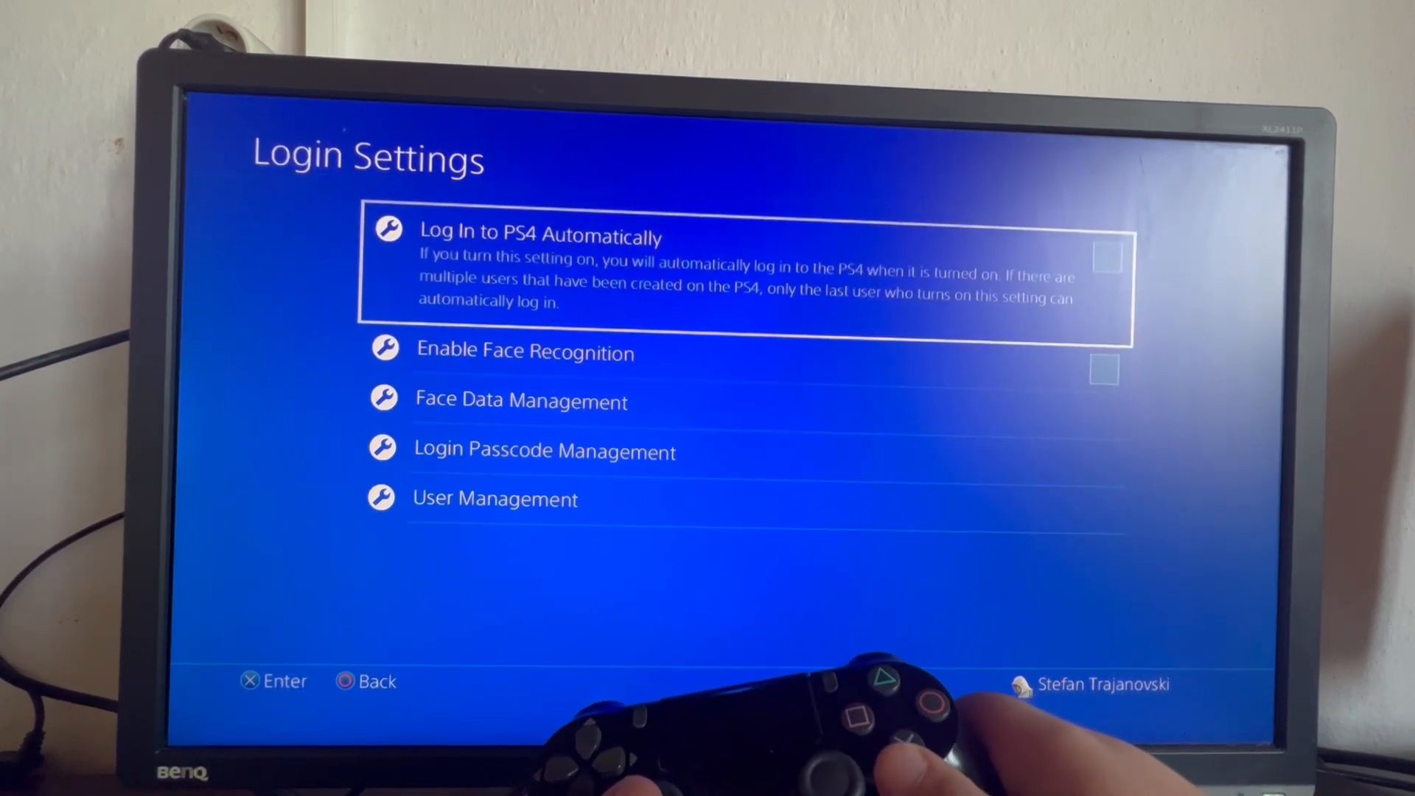
pyautogui.press('down')
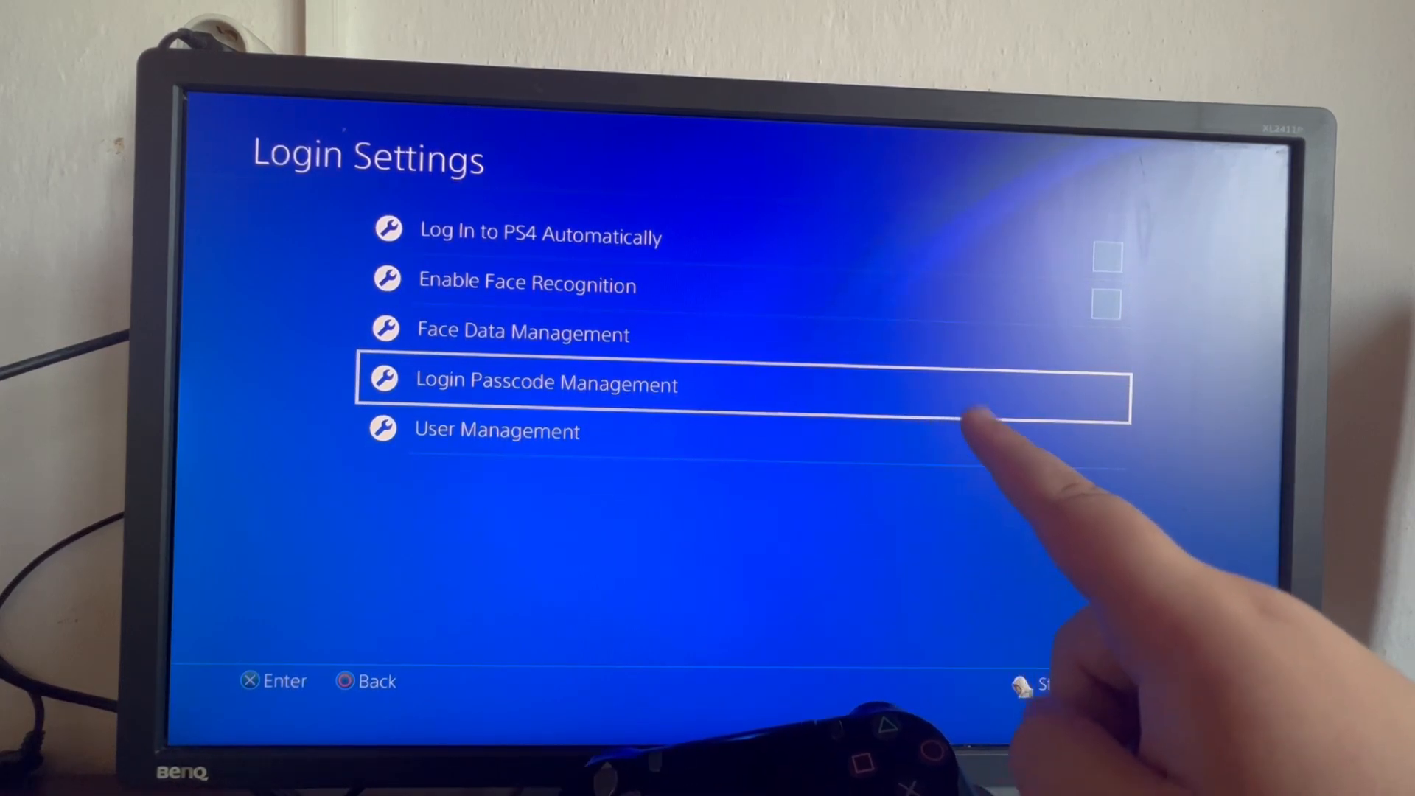
pyautogui.click(546, 382)
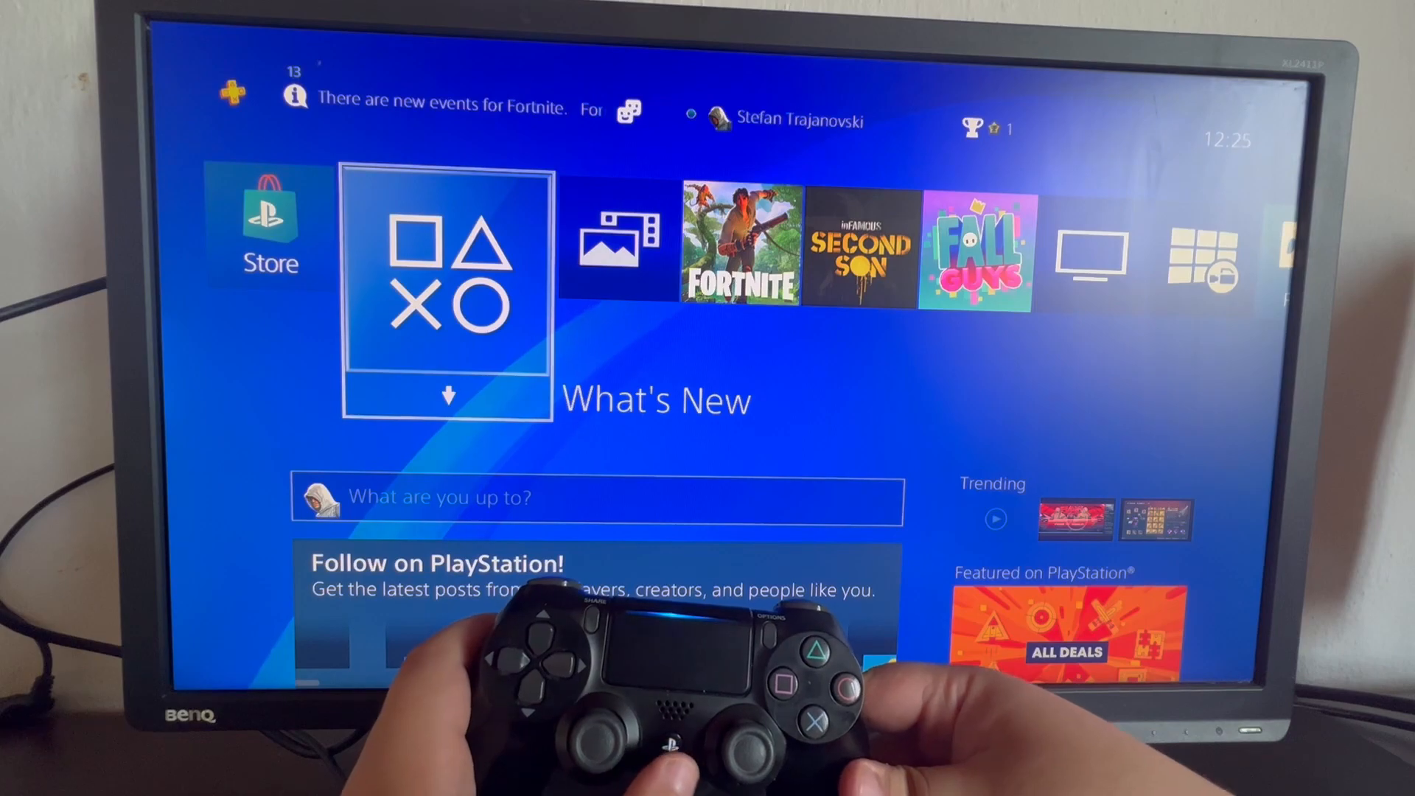
# Use the Quick Menu's Switch User option to sign in as the tutorial user.
pyautogui.press('right')
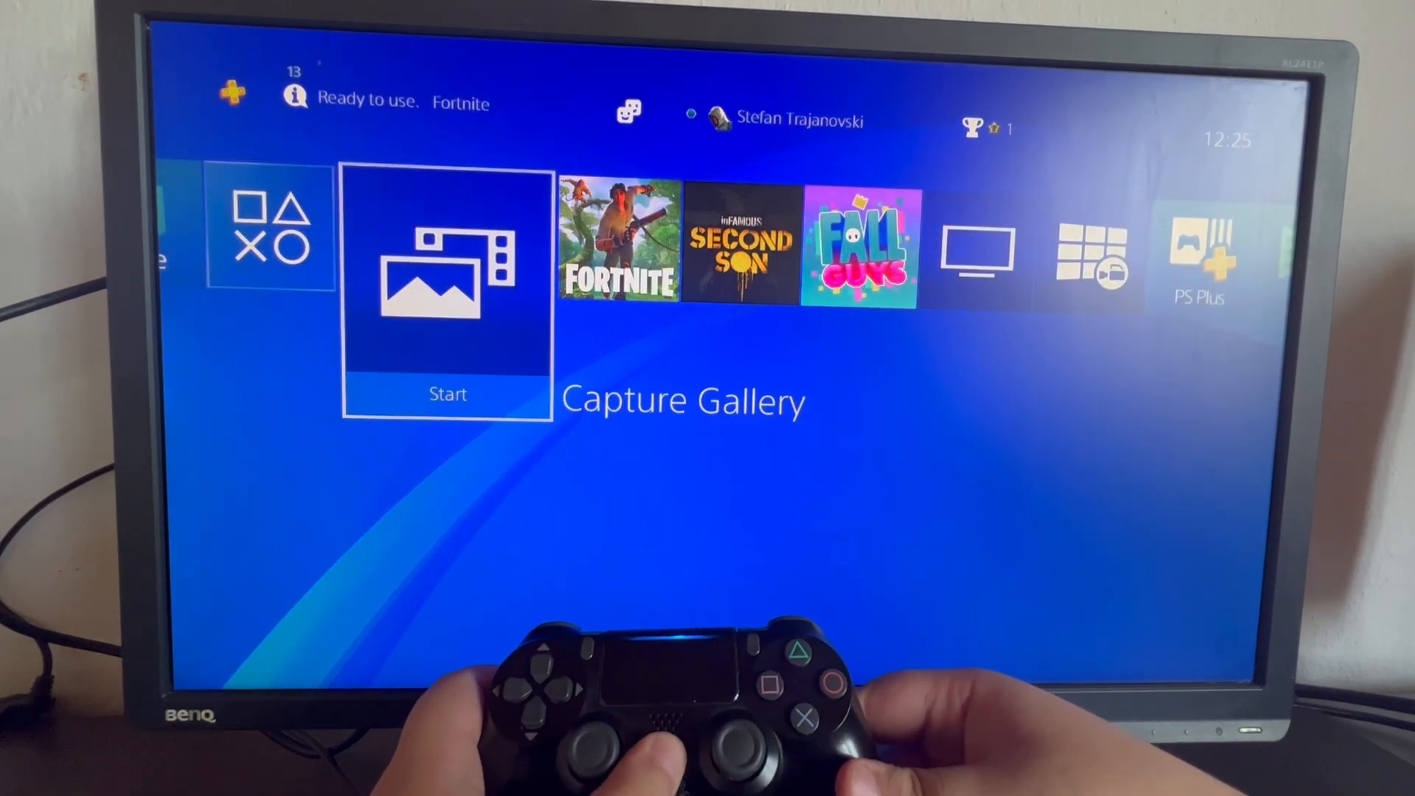
pyautogui.press('PS')
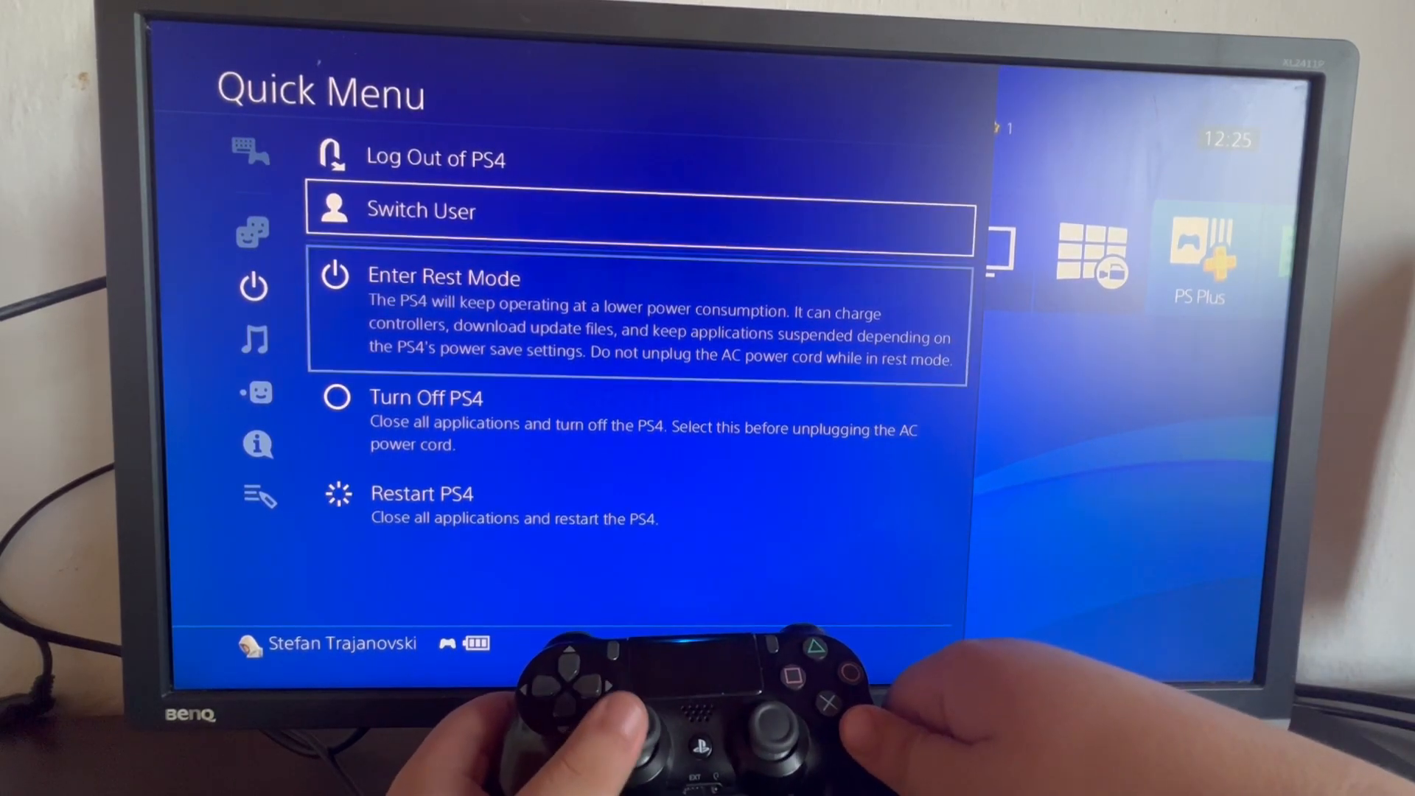
pyautogui.press('Up')
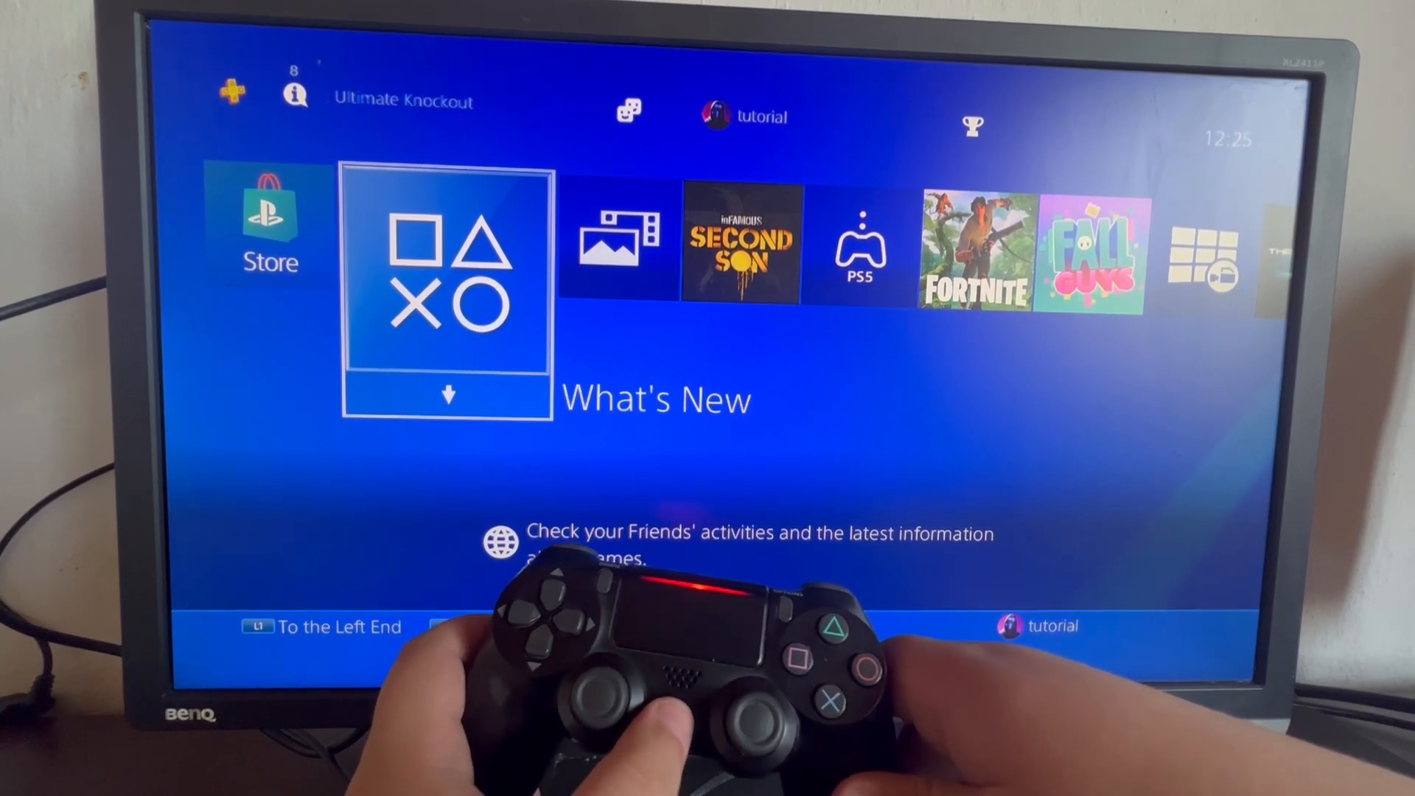
# Switch User to the hooded-avatar account, reaching the empty login passcode prompt.
pyautogui.press('PS')
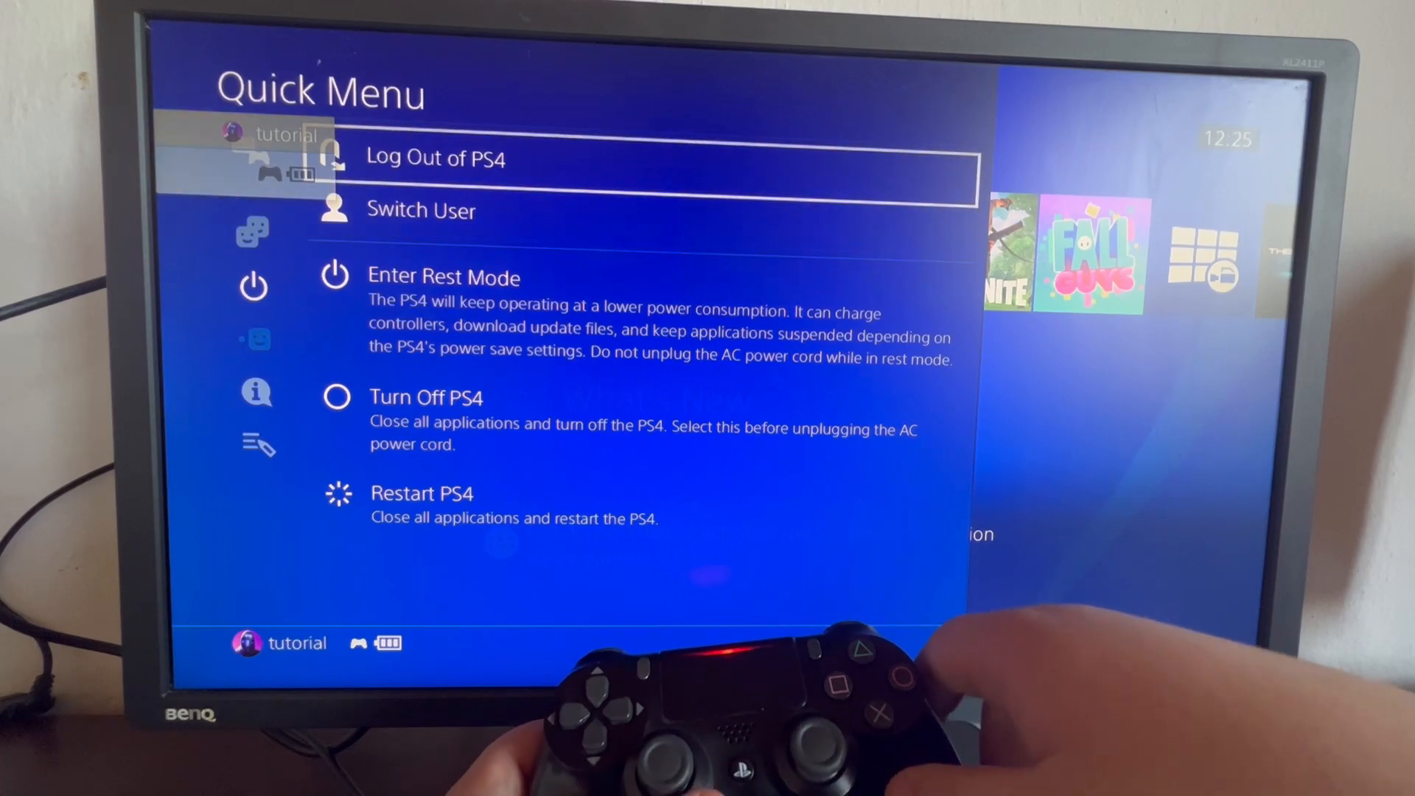
pyautogui.press('down')
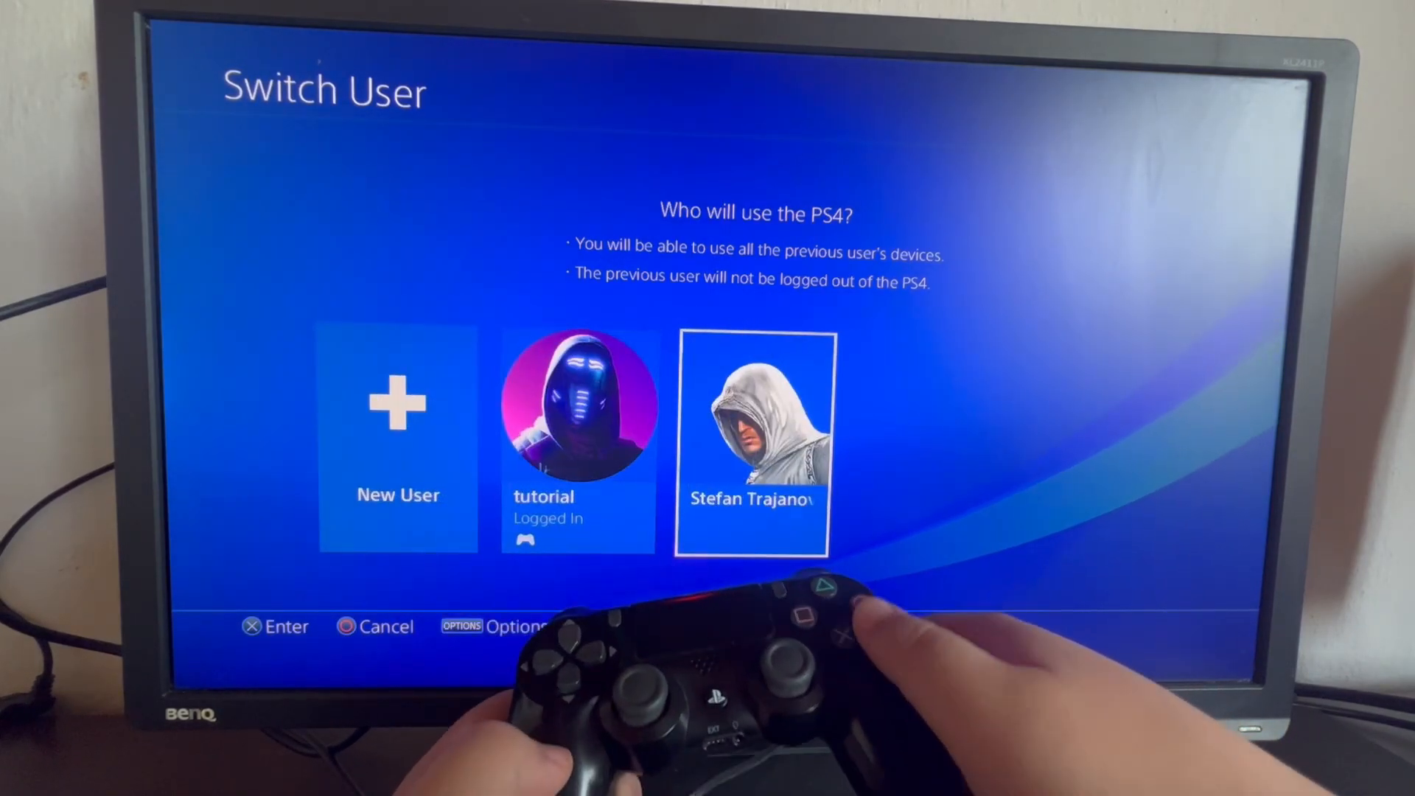
pyautogui.click(752, 442)
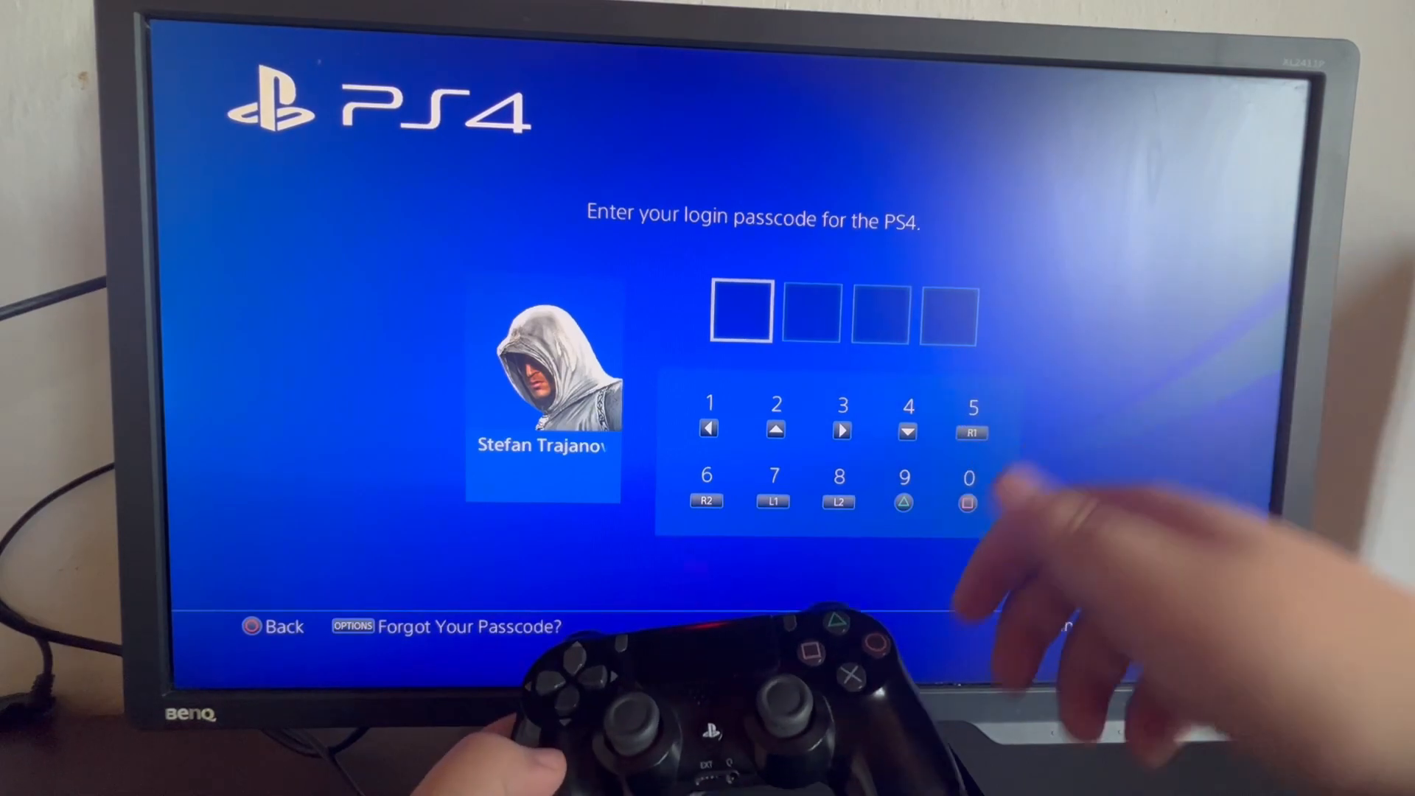